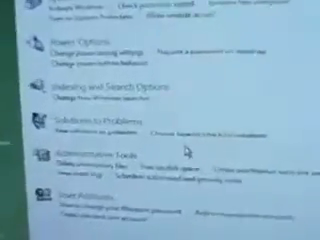
{"action": "scroll", "scroll_direction": "down", "scroll_amount": 3}
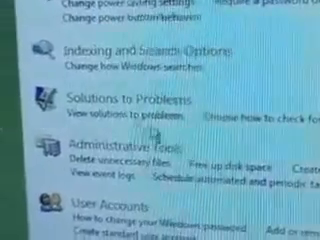